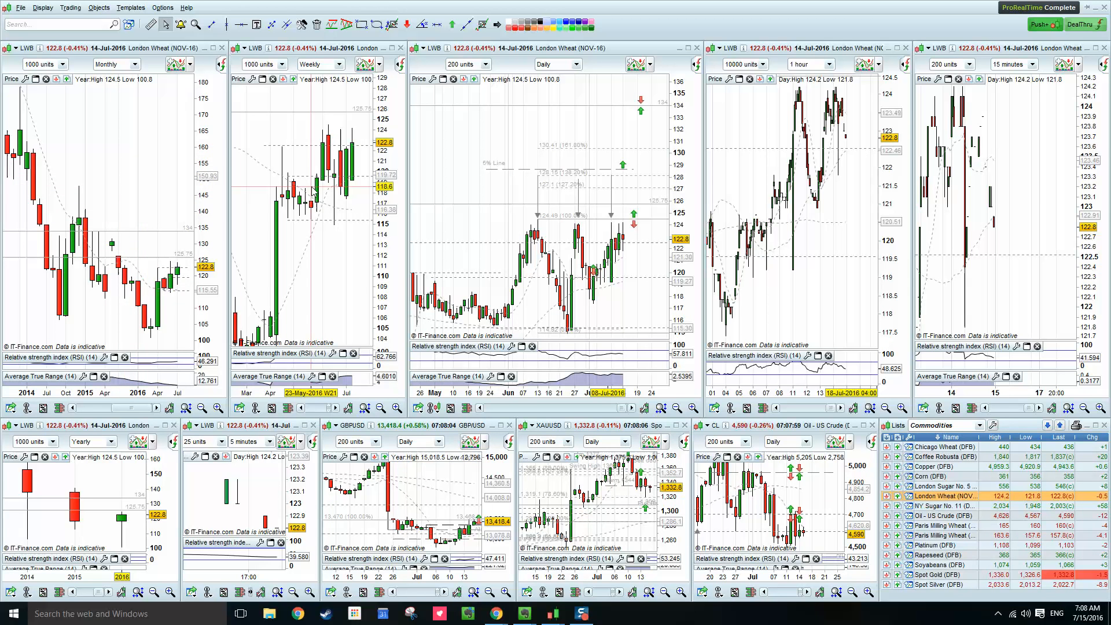
mouse_move(342, 274)
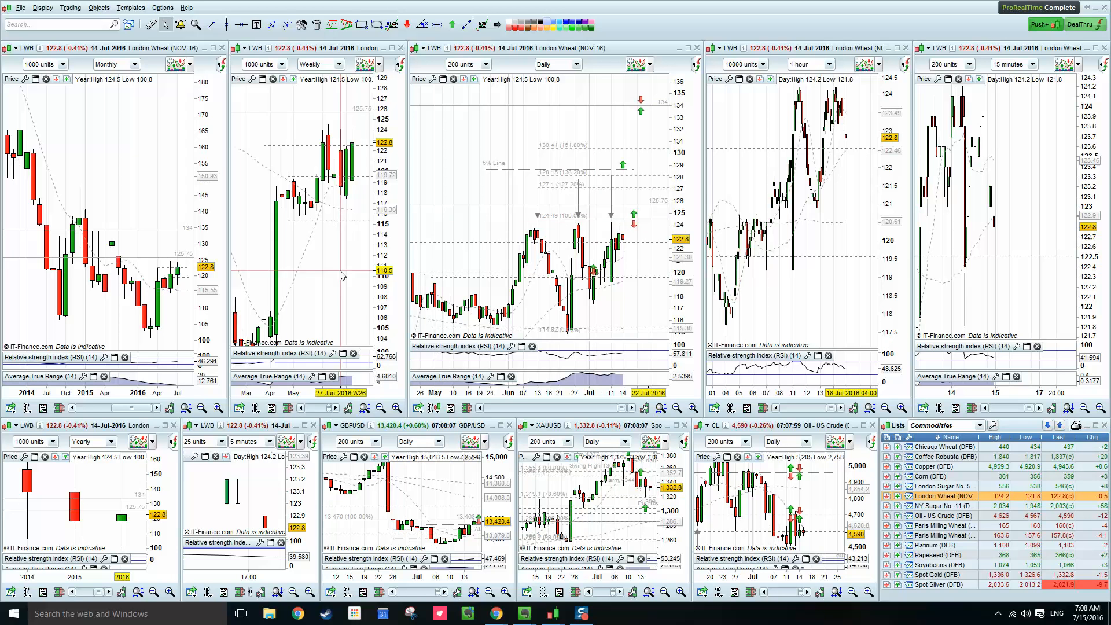
mouse_move(347, 230)
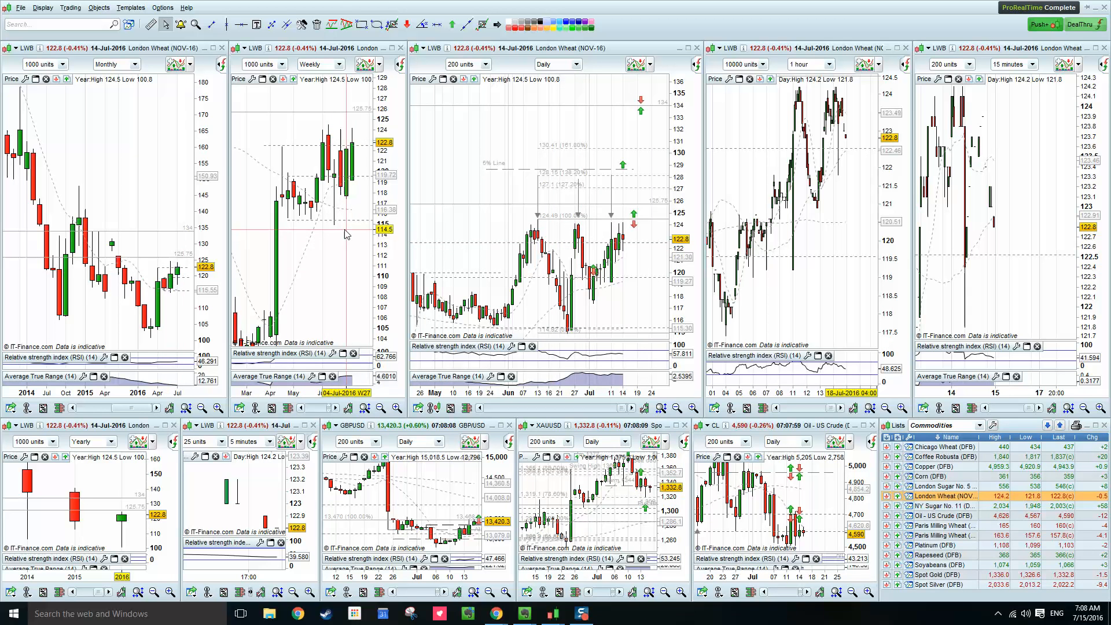
mouse_move(329, 206)
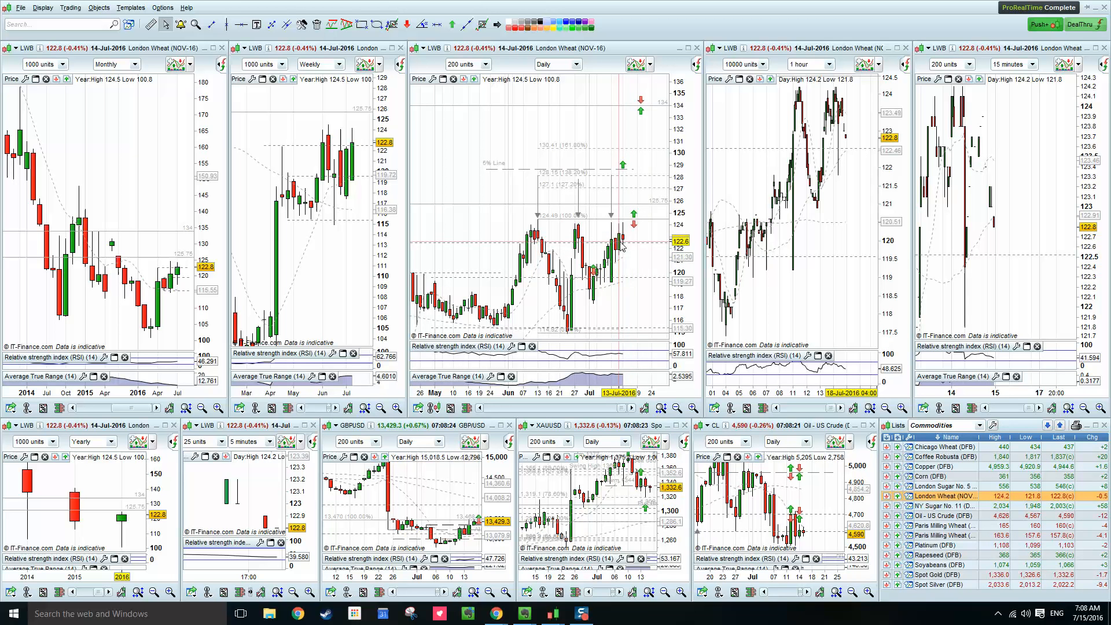
mouse_move(553, 234)
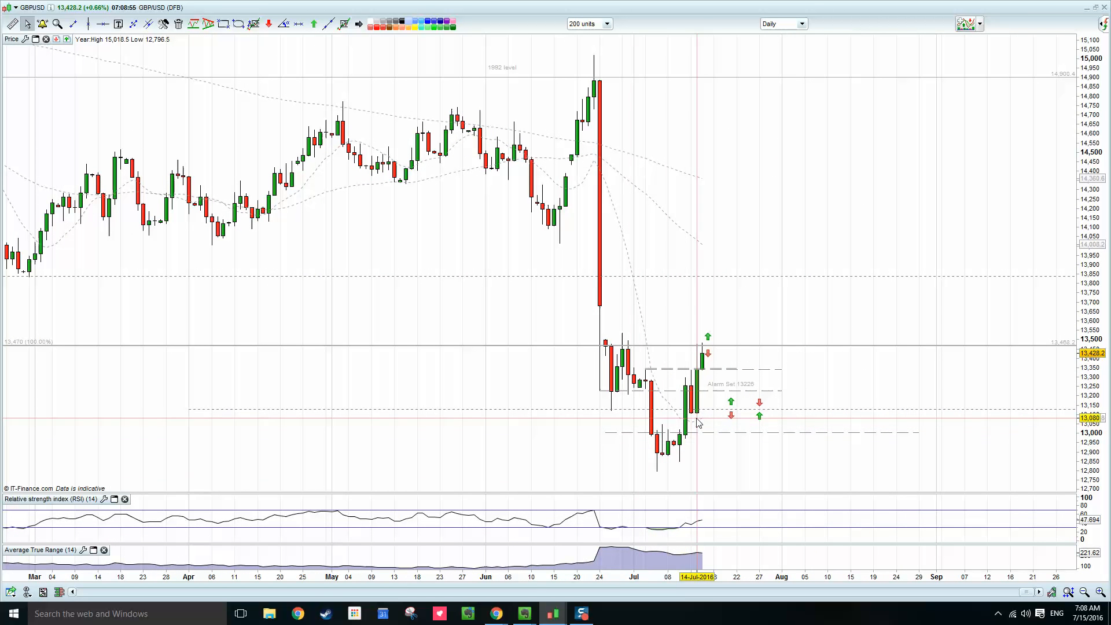
mouse_move(390, 137)
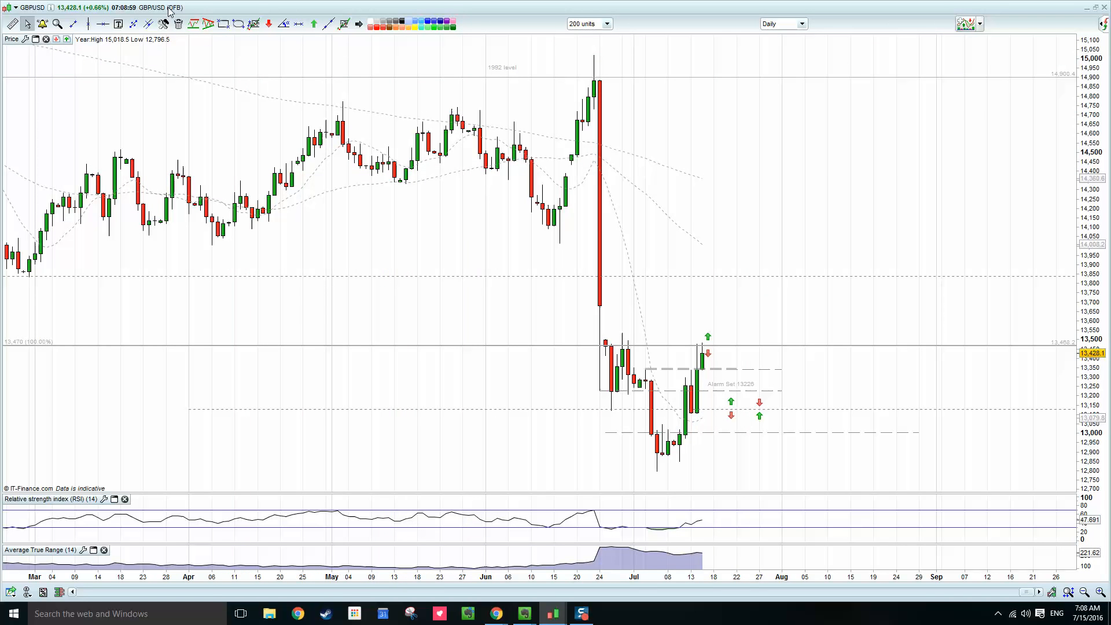
mouse_move(690, 410)
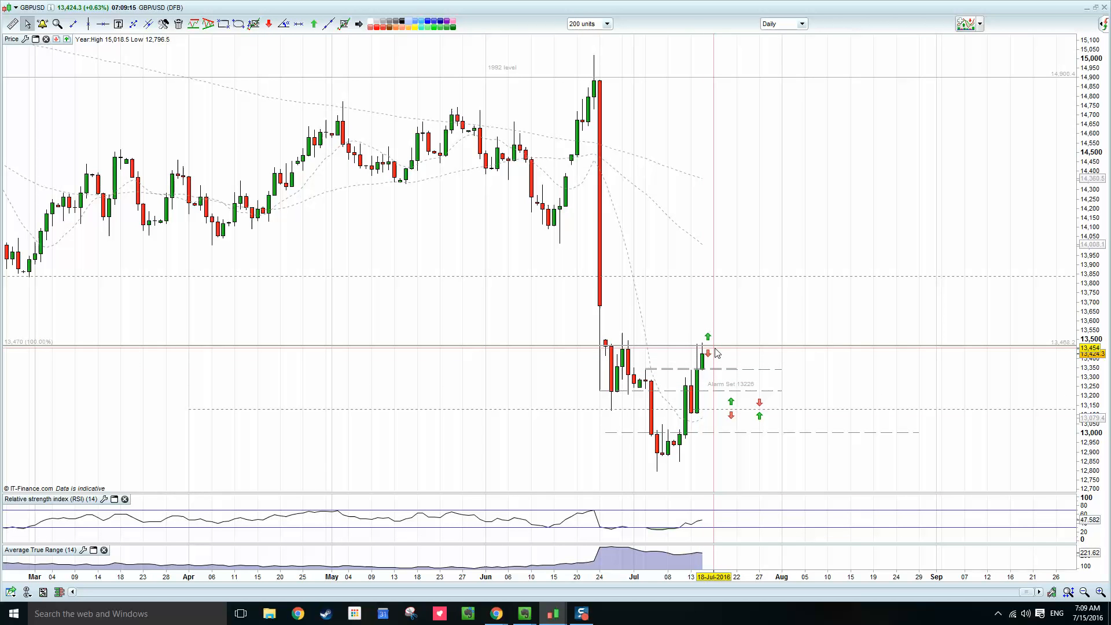
mouse_move(812, 426)
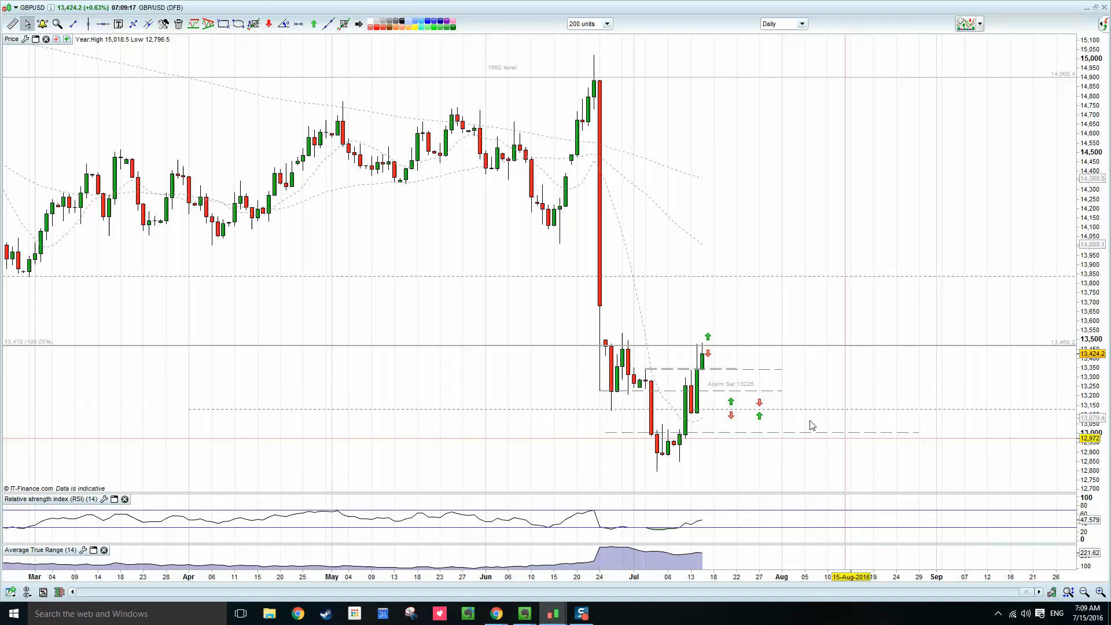
mouse_move(771, 403)
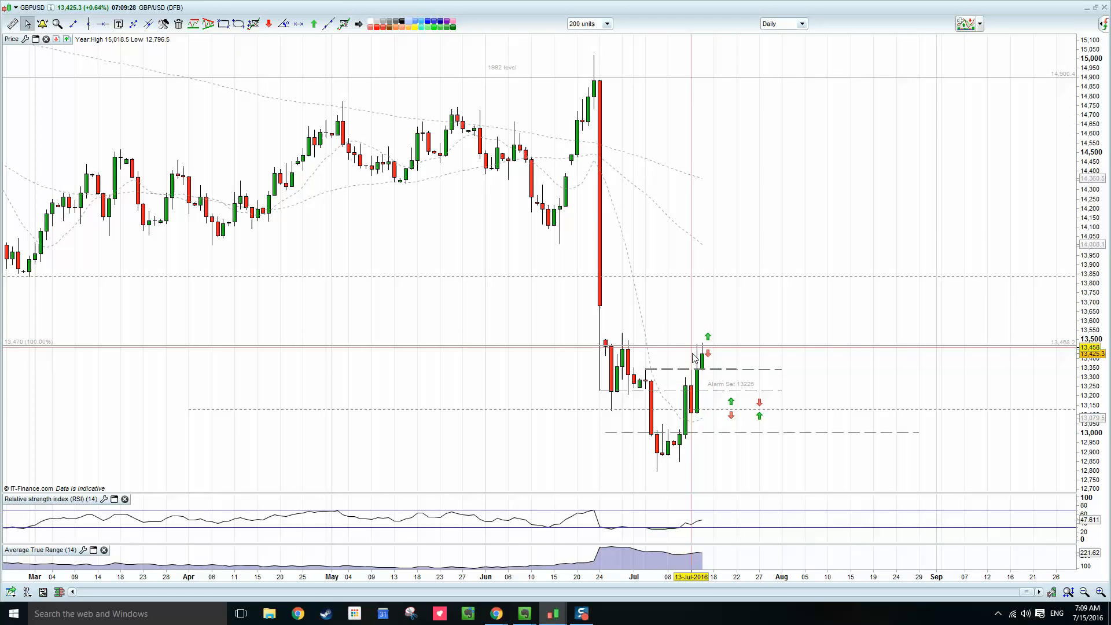
mouse_move(771, 429)
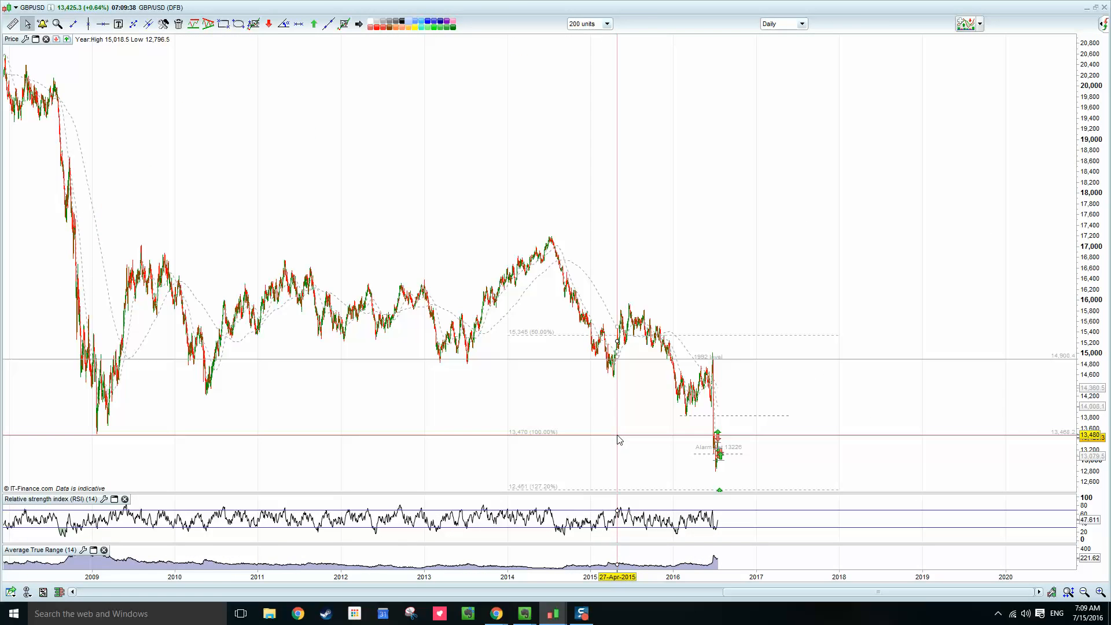
mouse_move(249, 437)
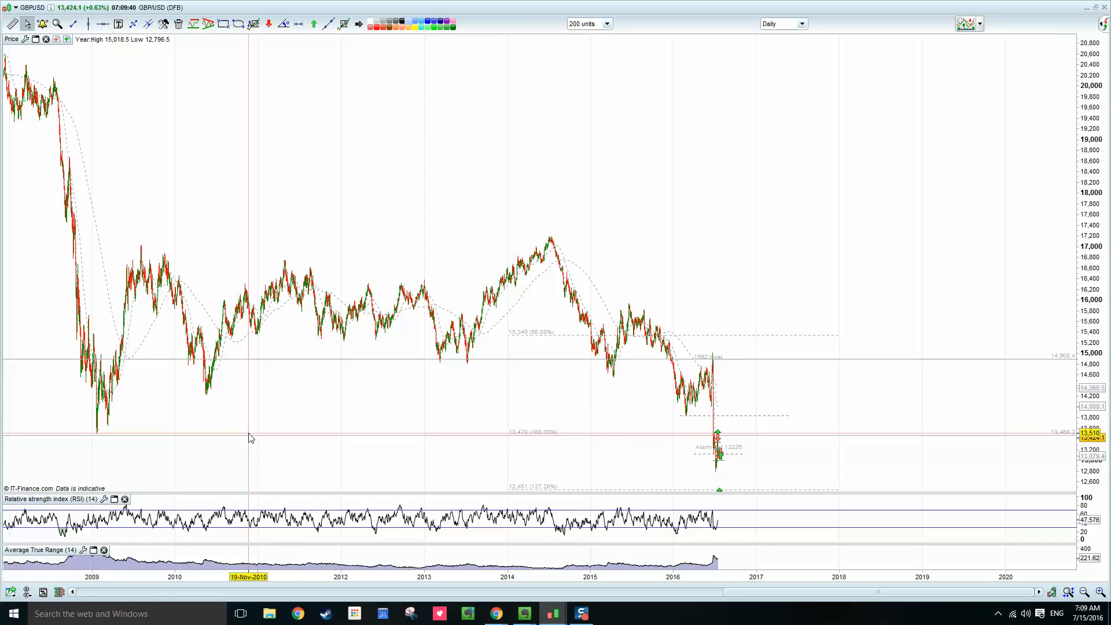
mouse_move(95, 430)
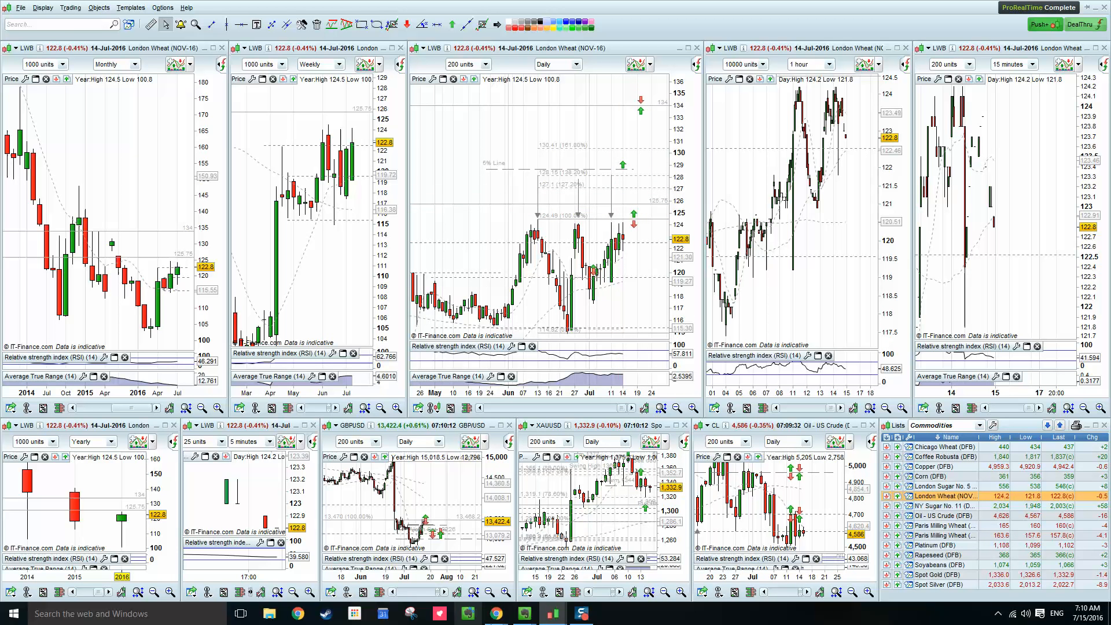
mouse_move(495, 610)
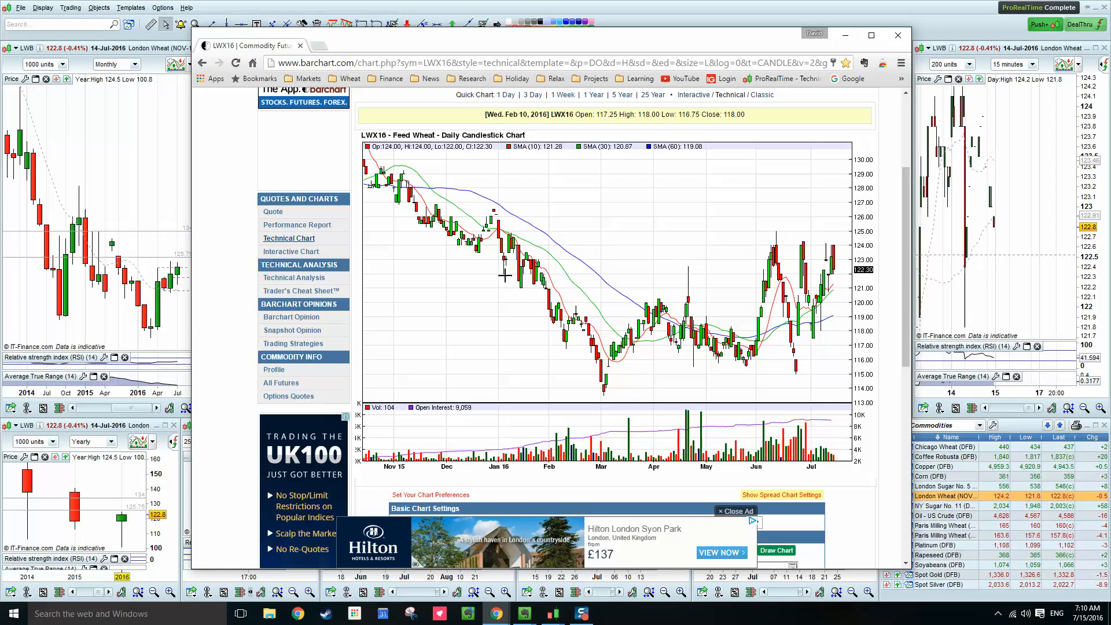
mouse_move(620, 275)
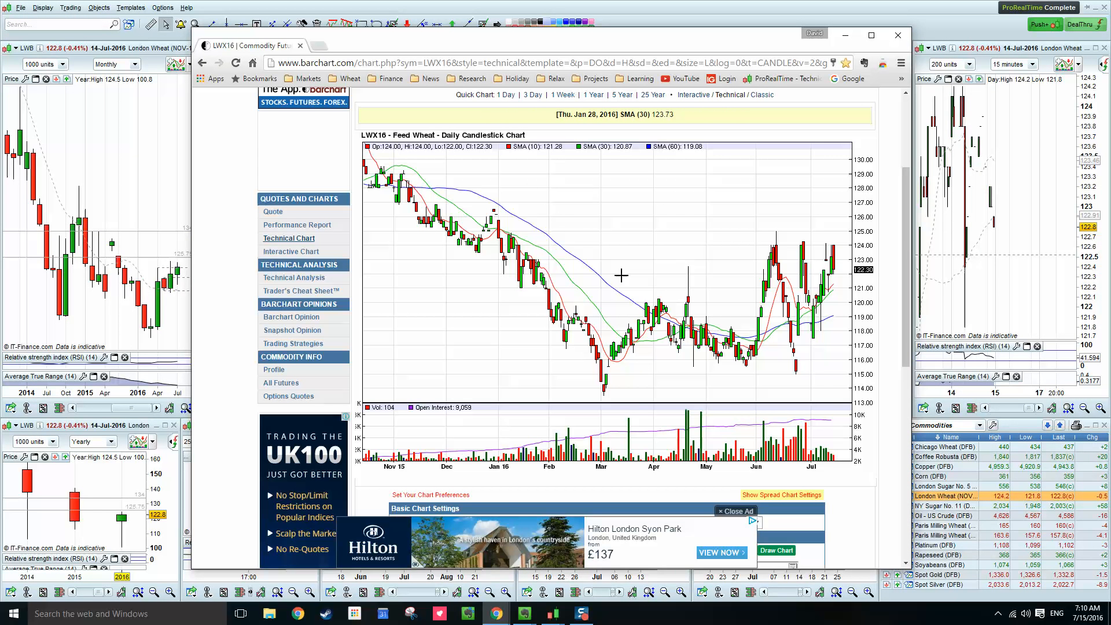
mouse_move(776, 250)
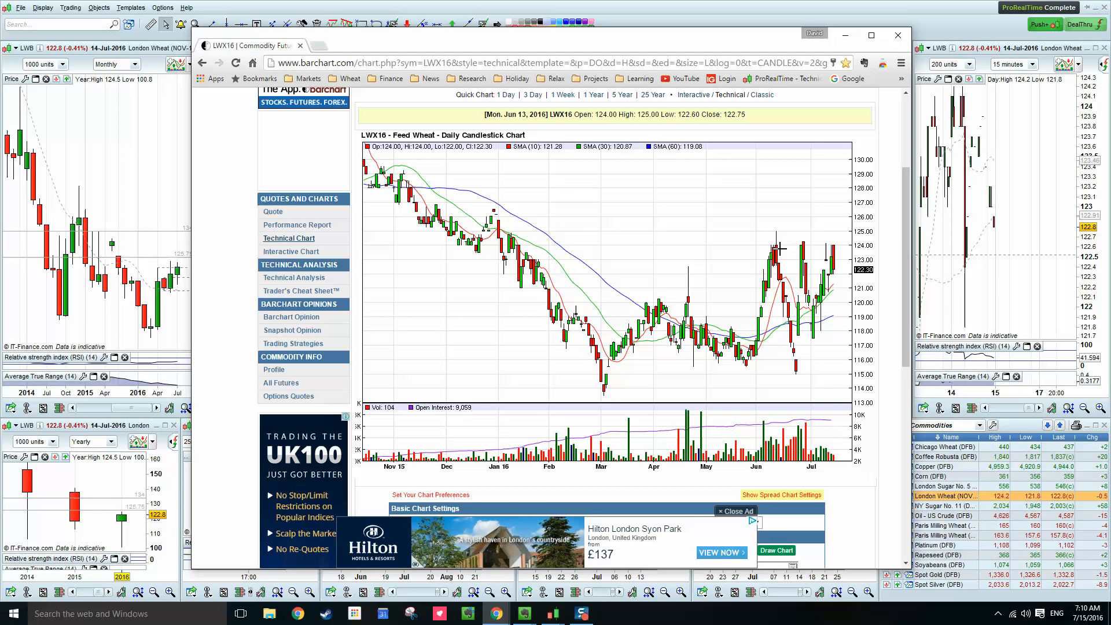
mouse_move(816, 243)
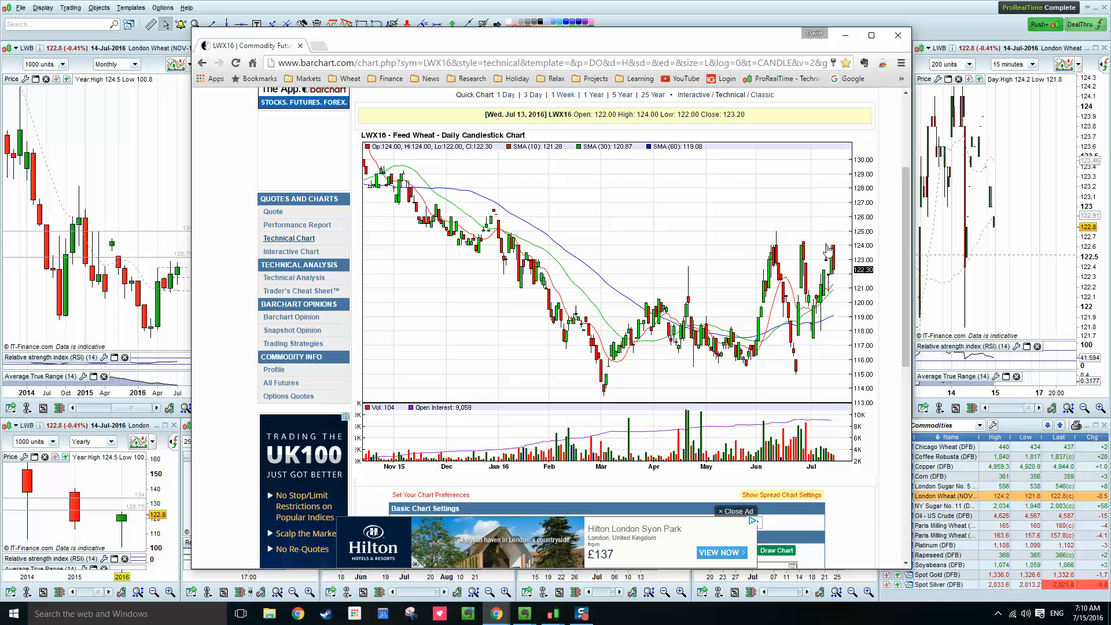
mouse_move(838, 317)
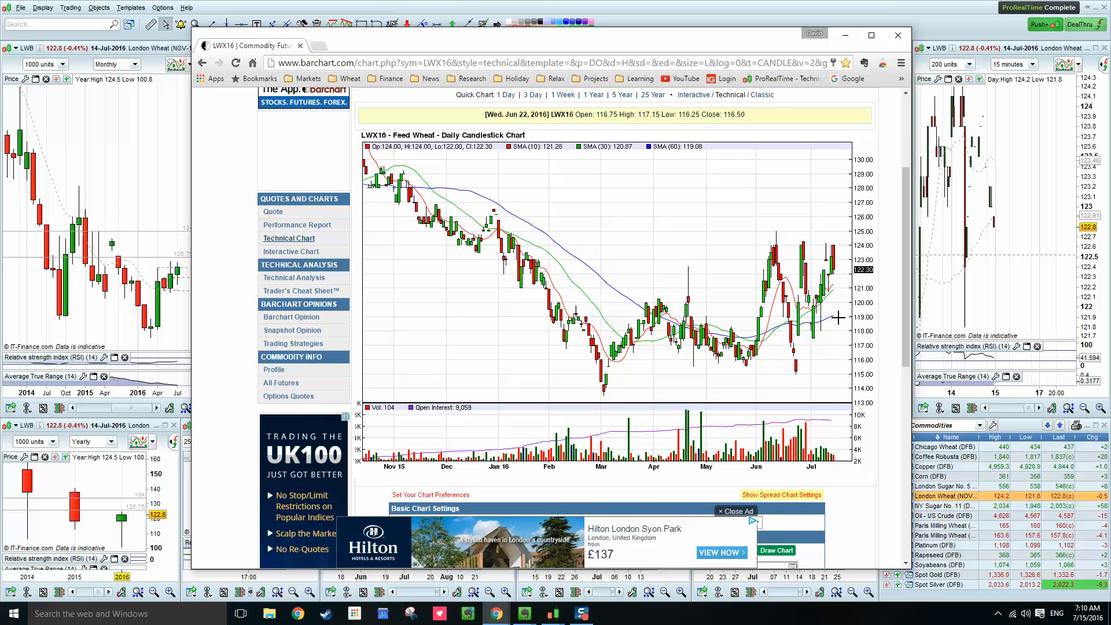
mouse_move(774, 248)
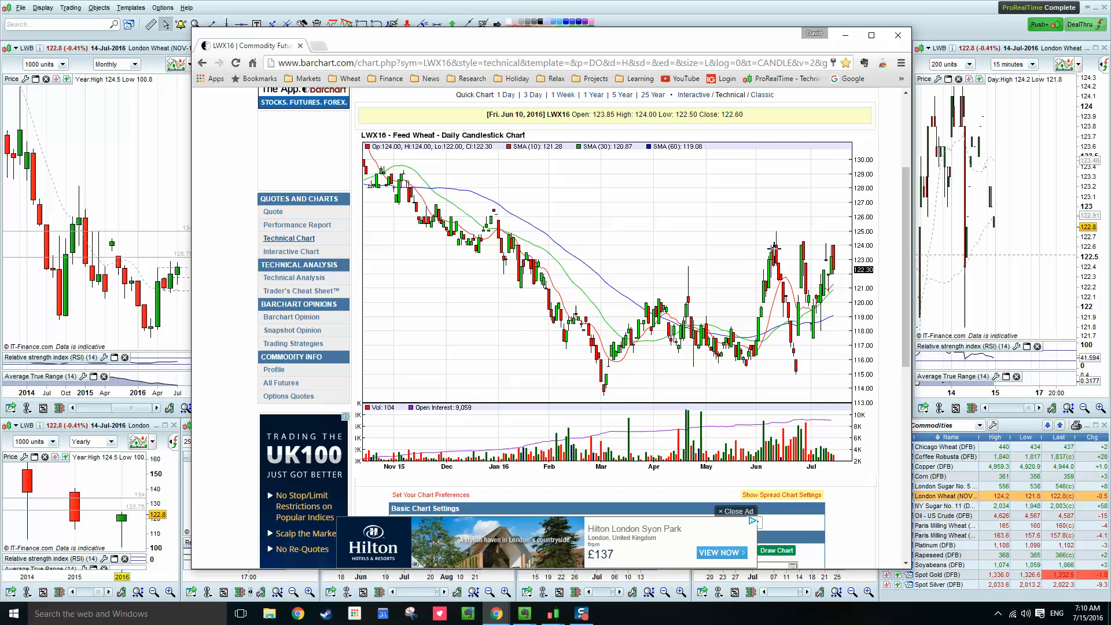
mouse_move(773, 252)
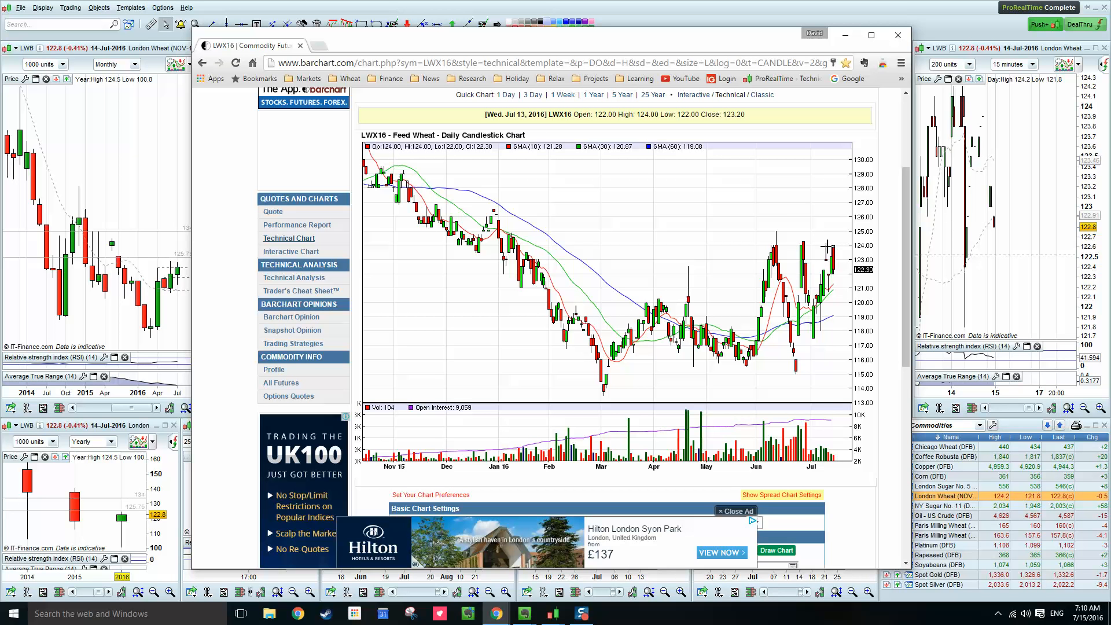
mouse_move(863, 129)
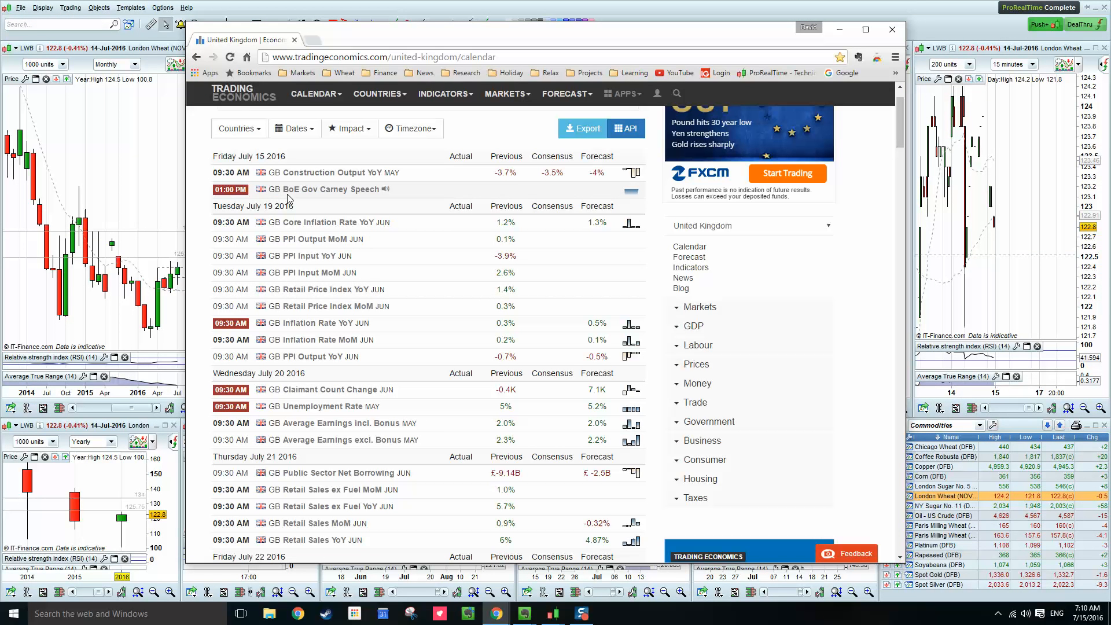
mouse_move(320, 203)
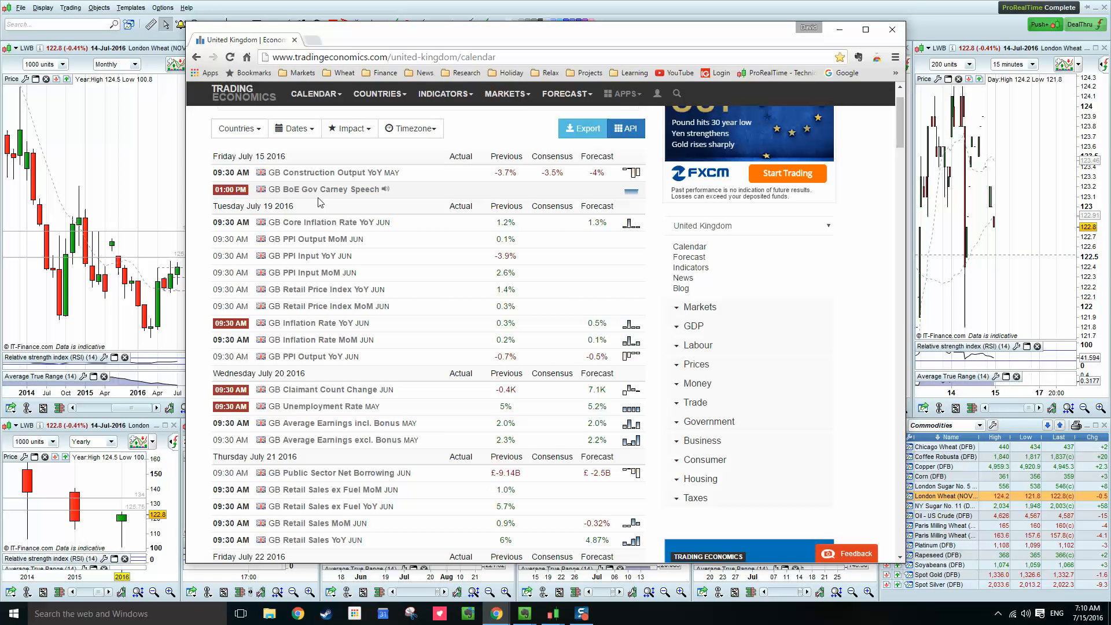
mouse_move(357, 196)
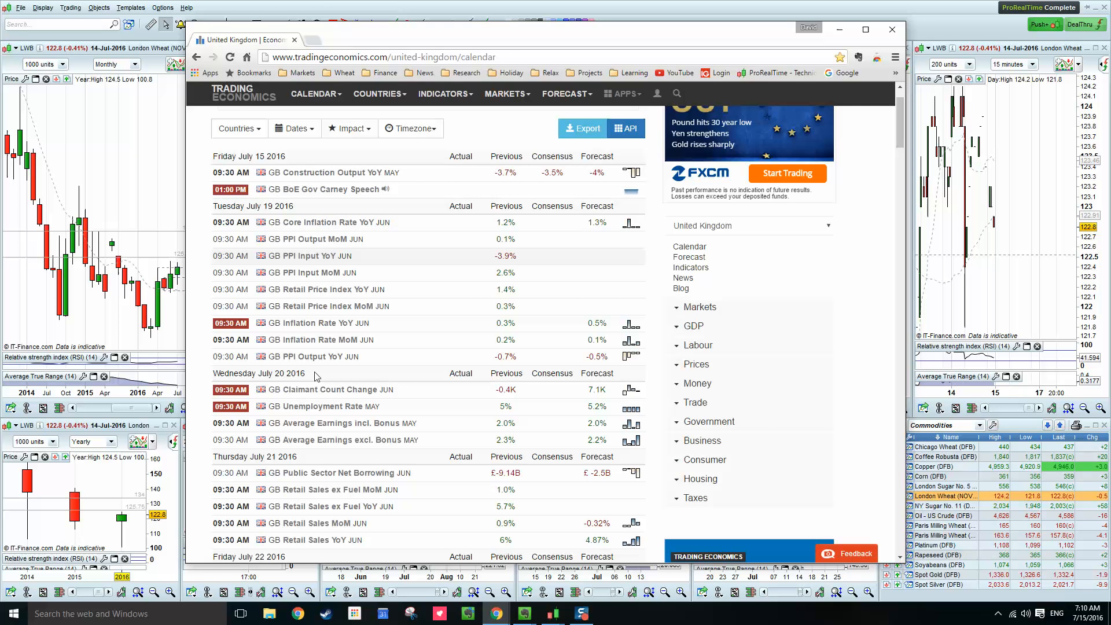
mouse_move(318, 323)
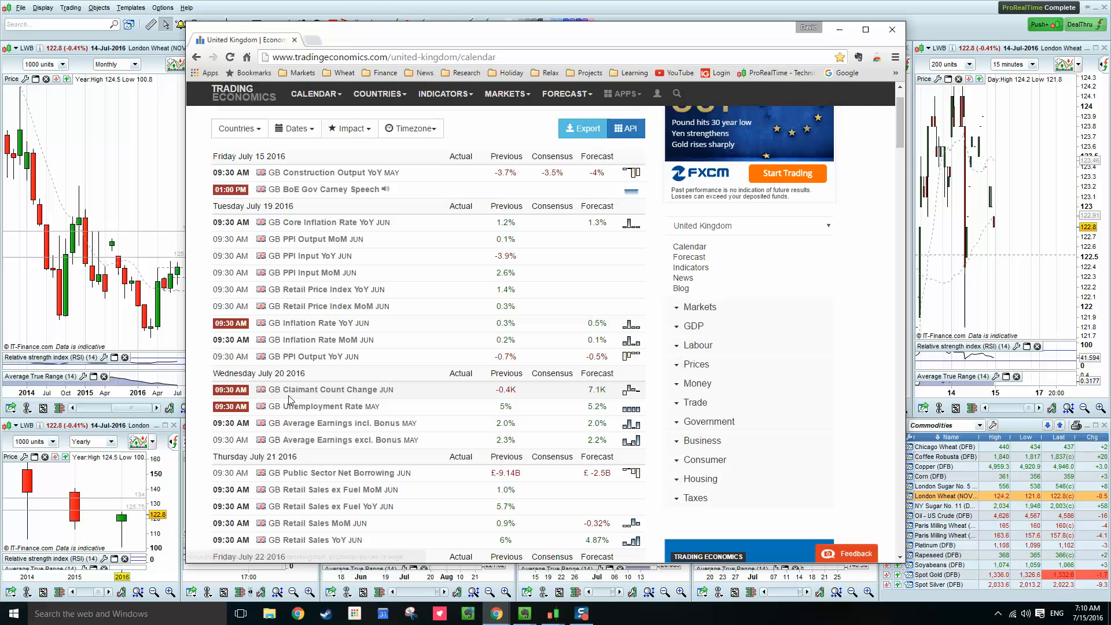
mouse_move(304, 394)
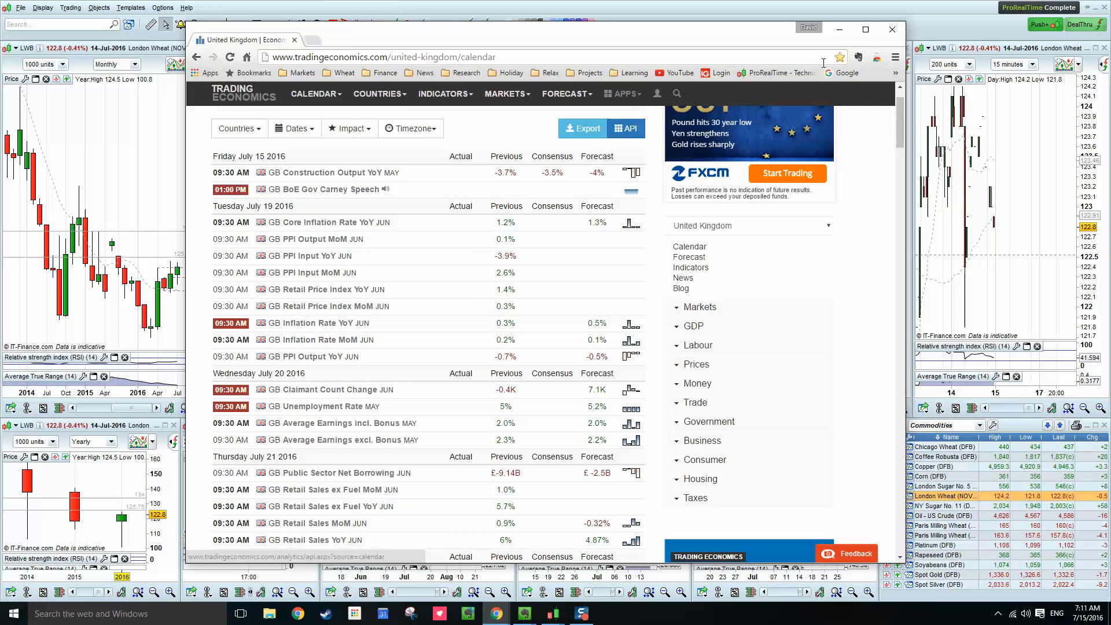
Return from the Trading Economics UK calendar to the ProRealTime London Wheat chart workspace
click(890, 30)
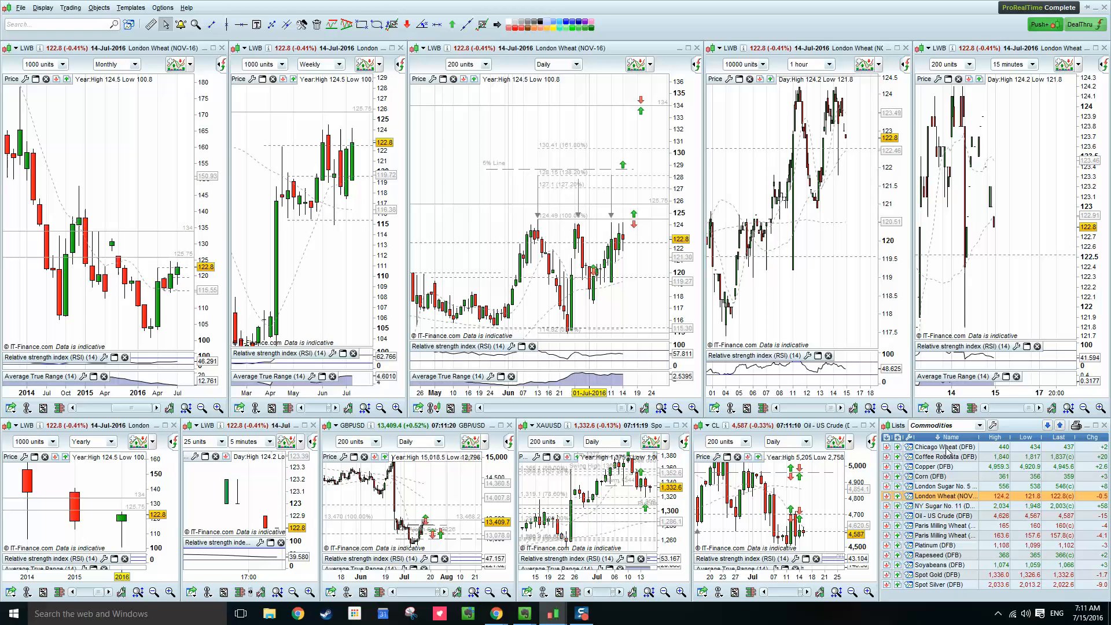
click(944, 447)
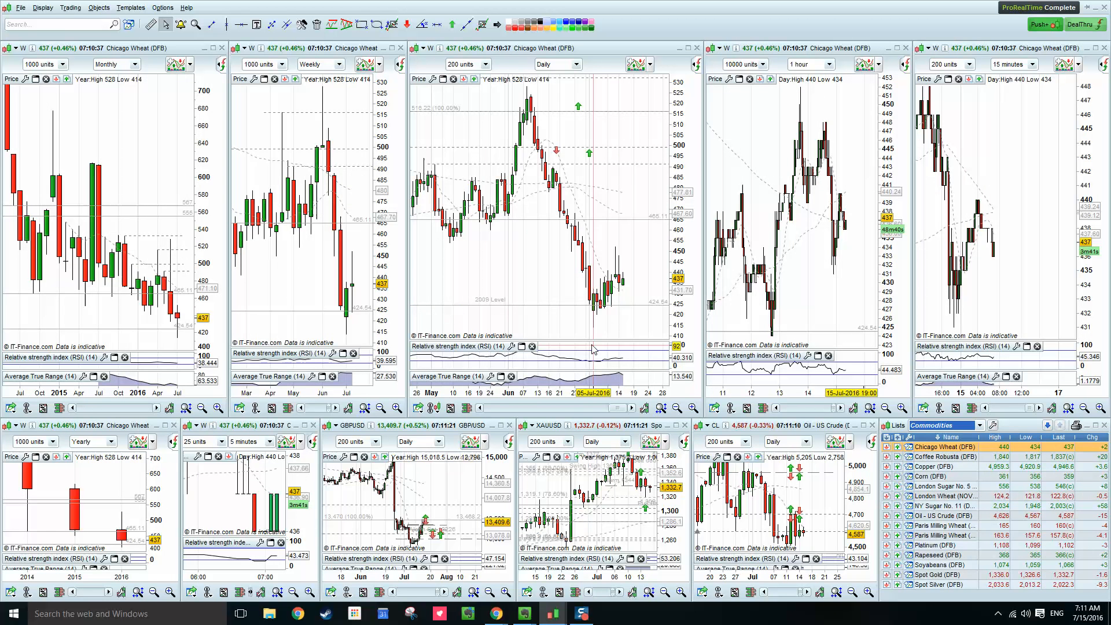
mouse_move(287, 302)
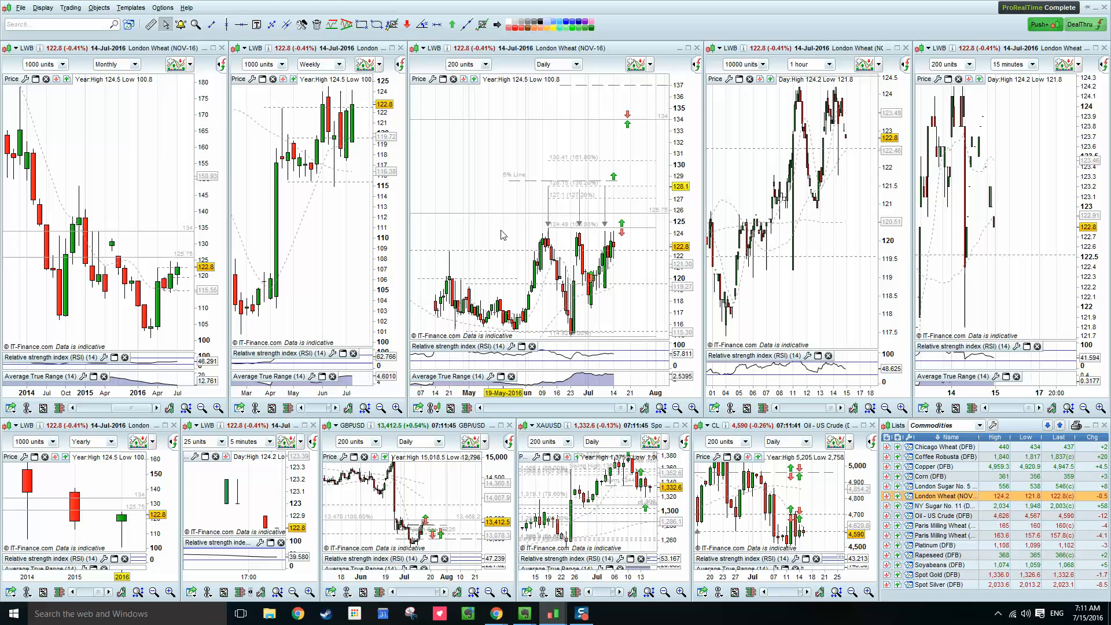
mouse_move(646, 229)
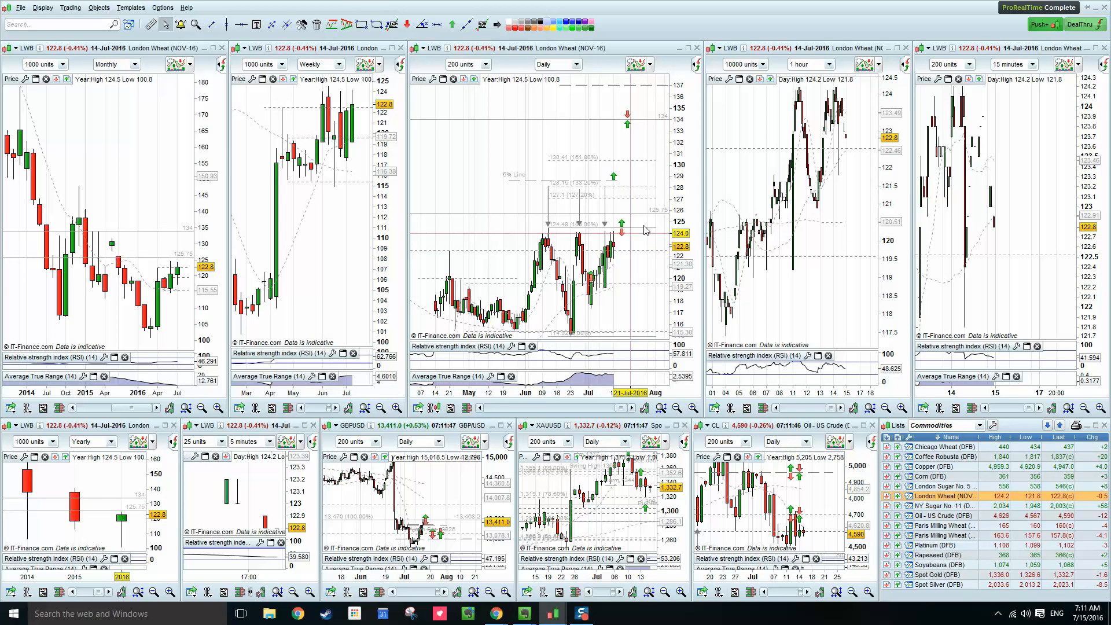
mouse_move(634, 214)
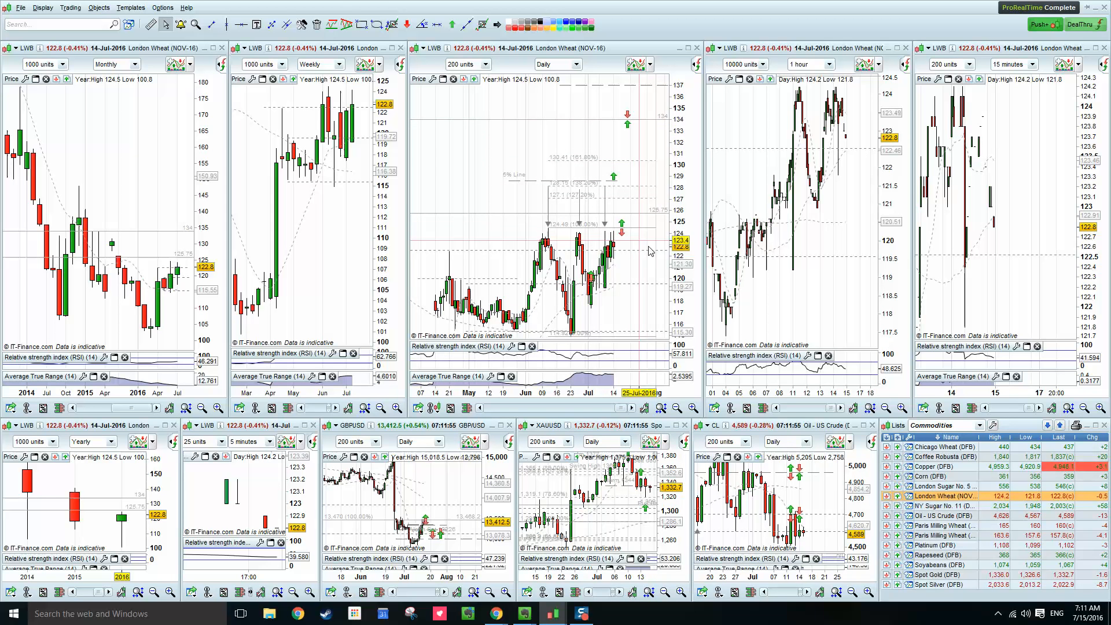
mouse_move(646, 324)
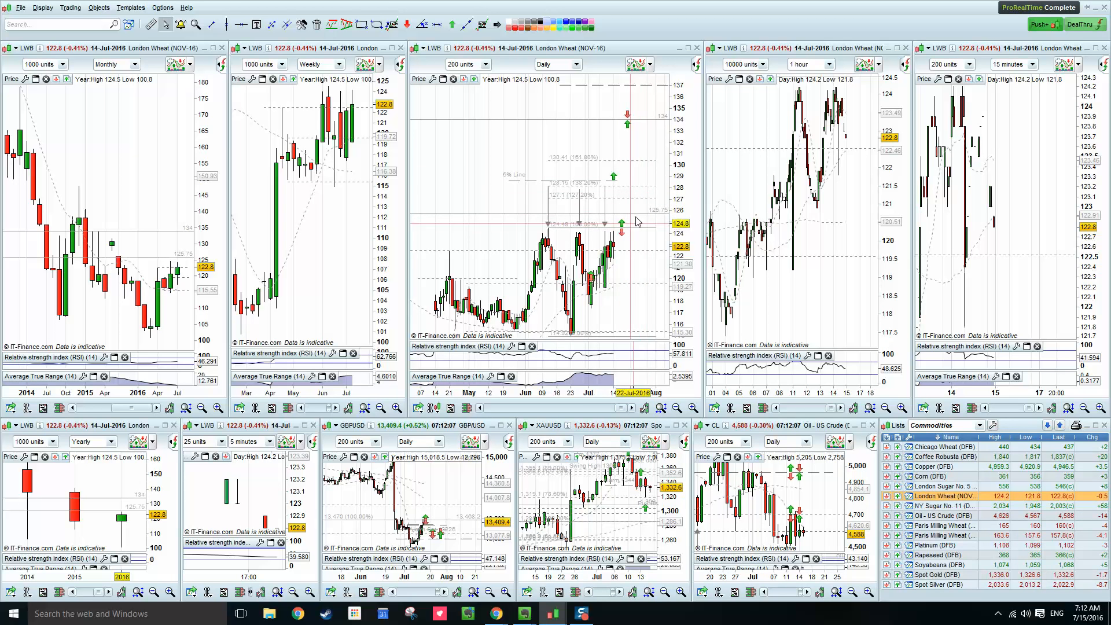
mouse_move(317, 230)
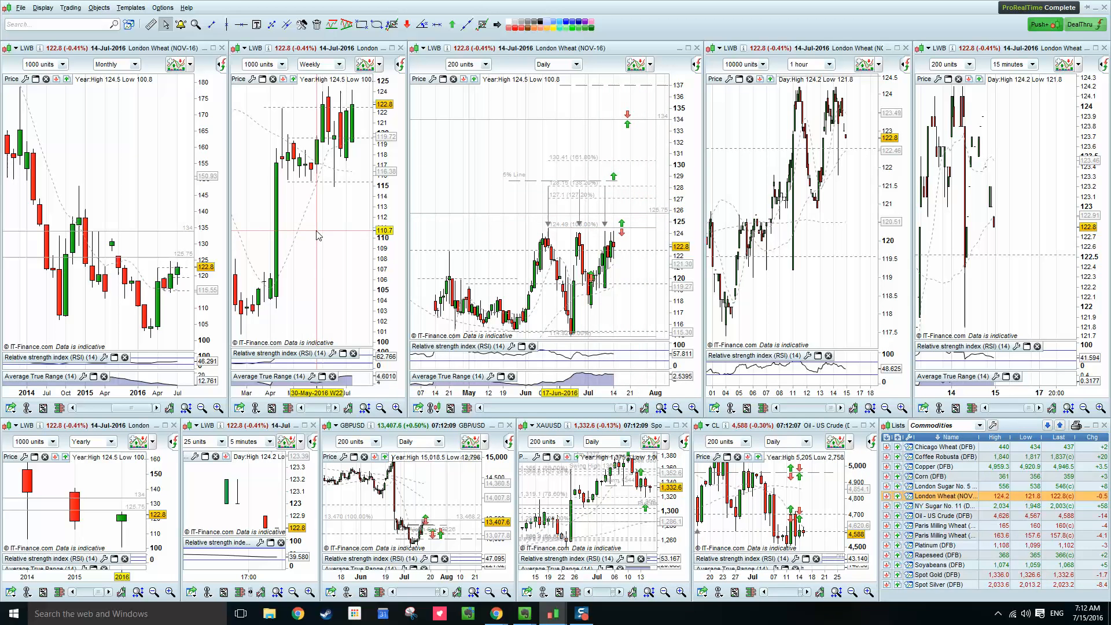